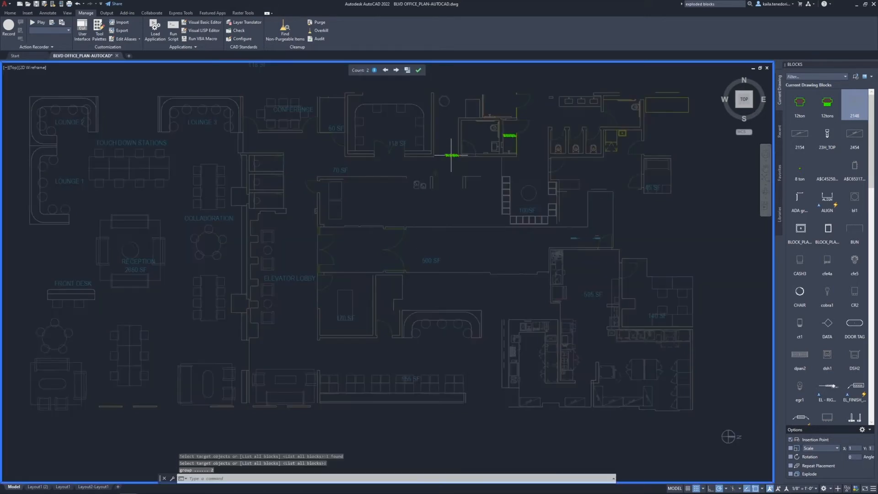
{"action": "mouse_move", "coordinate": [451, 156]}
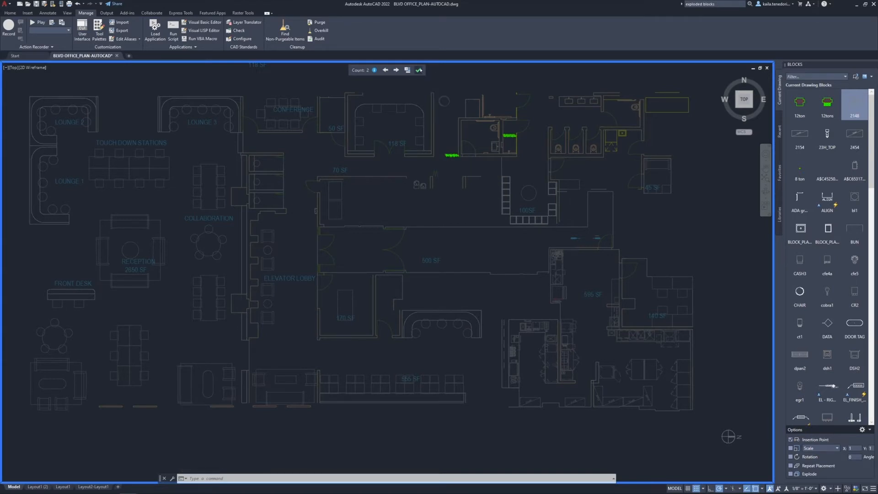
Start a new block count from the Count palette toolbar.
{"action": "left_click", "coordinate": [418, 70]}
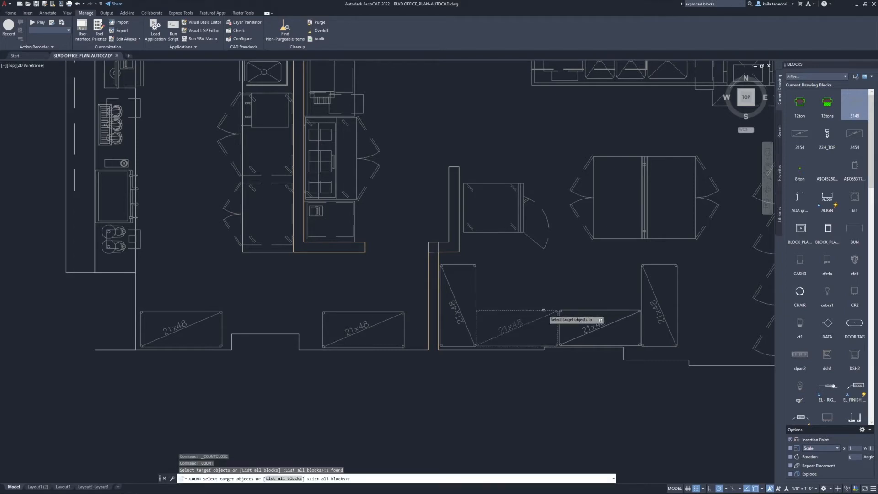
Pick a 21x48 unit as the COUNT target, yielding 5 instances of block 2148.
{"action": "left_click", "coordinate": [543, 310]}
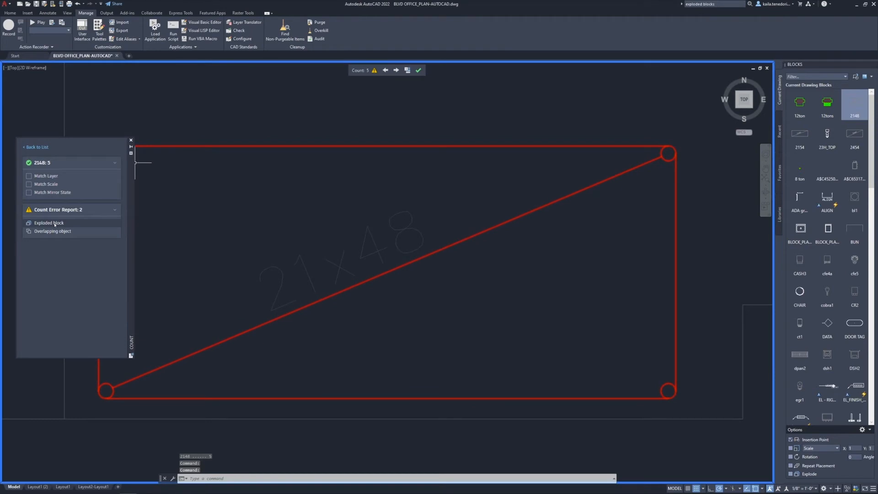
{"action": "mouse_move", "coordinate": [53, 231]}
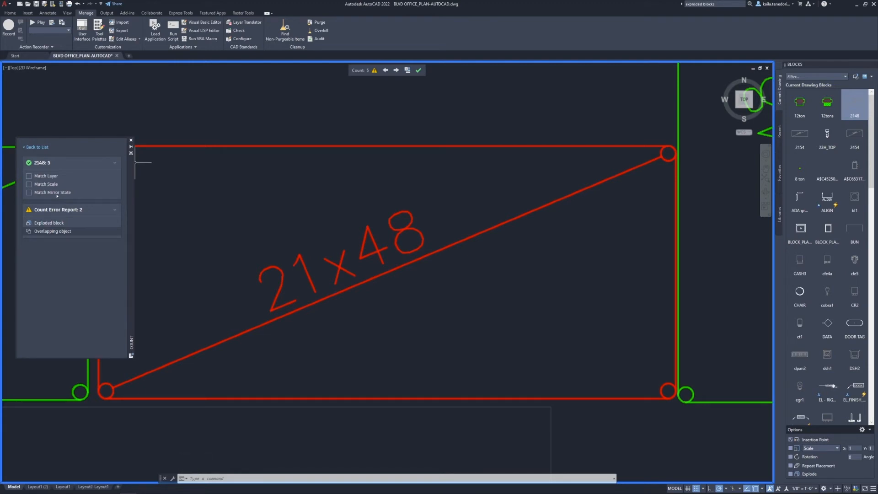
Return to the full block count list and start a count table including block 2148.
{"action": "left_click", "coordinate": [418, 69]}
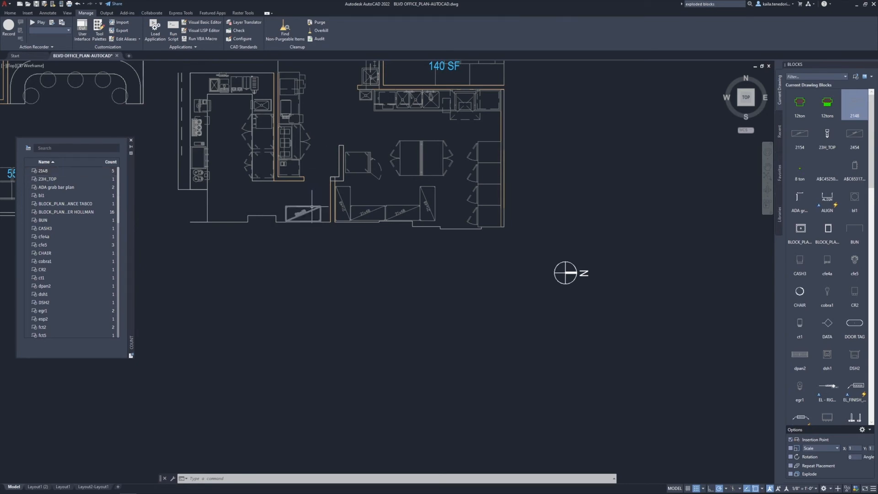
{"action": "left_click", "coordinate": [306, 213]}
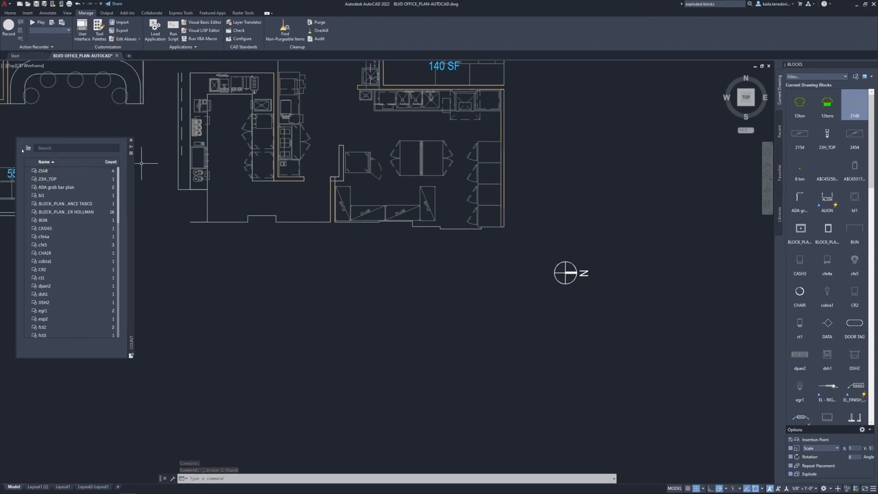
{"action": "mouse_move", "coordinate": [28, 148]}
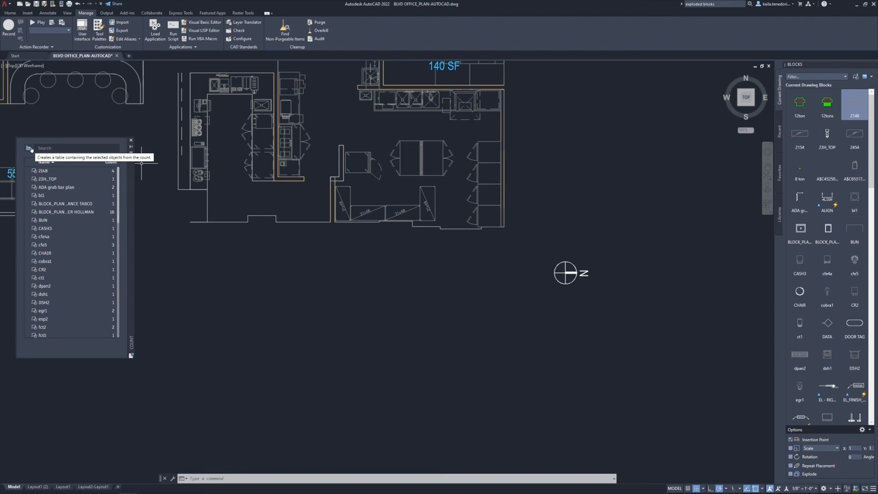
{"action": "left_click", "coordinate": [28, 148]}
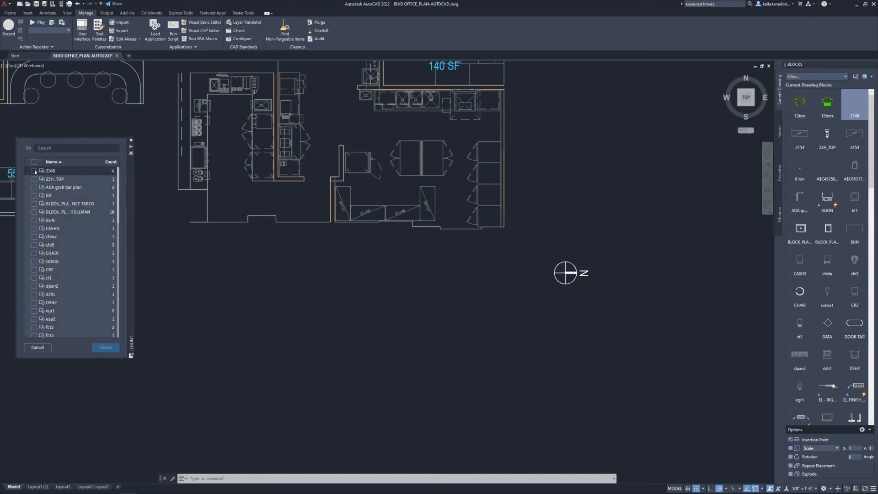
{"action": "left_click", "coordinate": [33, 186]}
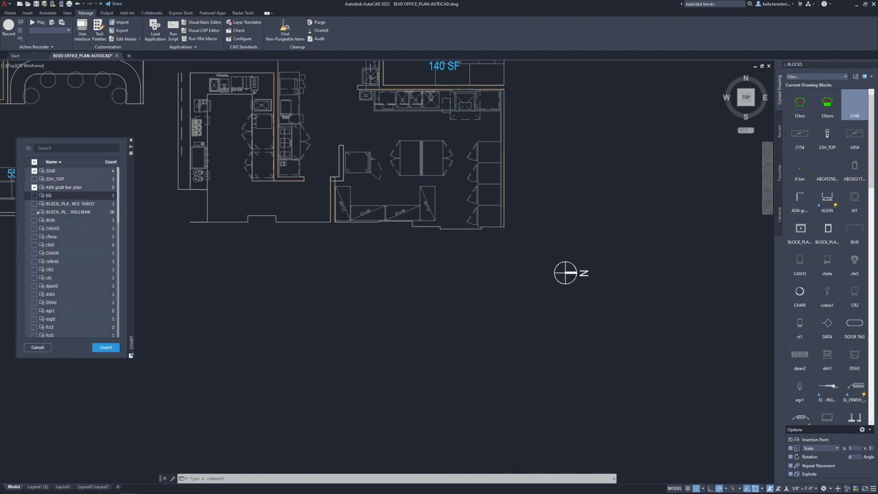